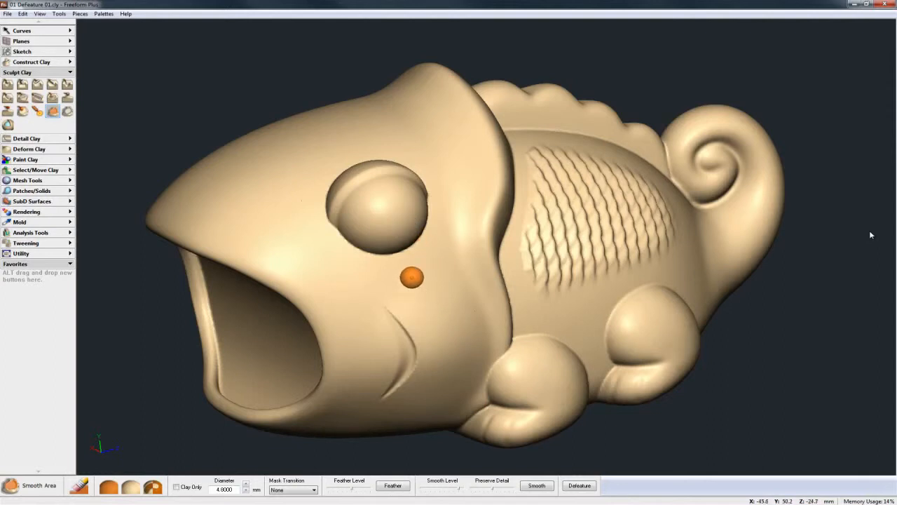
Paint Smooth Area over the chameleon's cheek groove and defeature it smooth.
drag(412, 278, 633, 194)
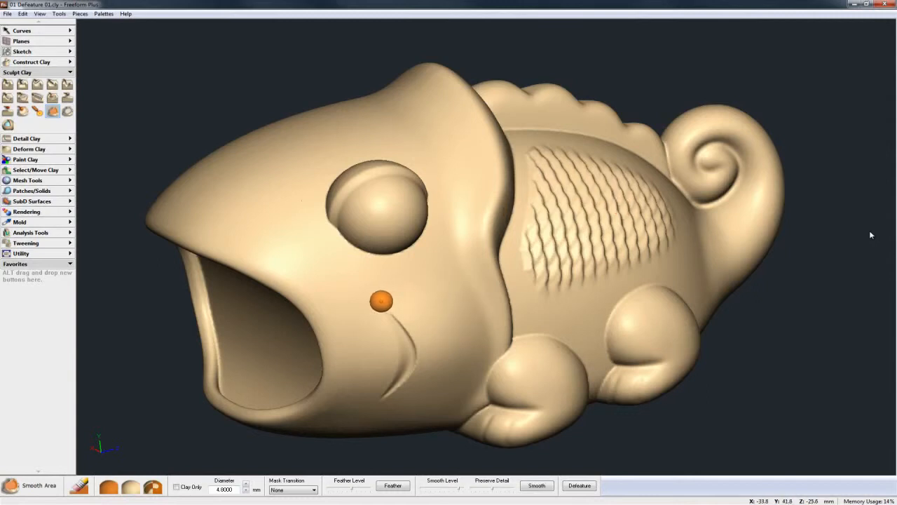
drag(380, 300, 419, 351)
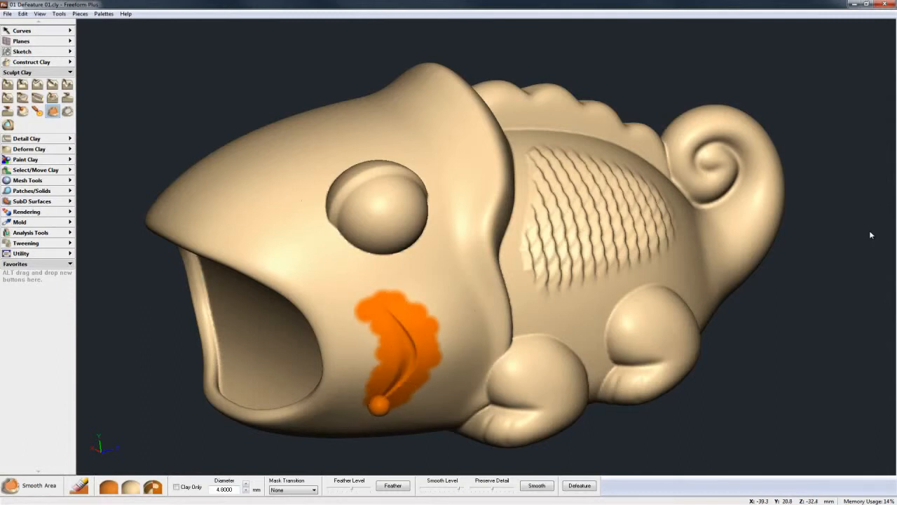
click(579, 485)
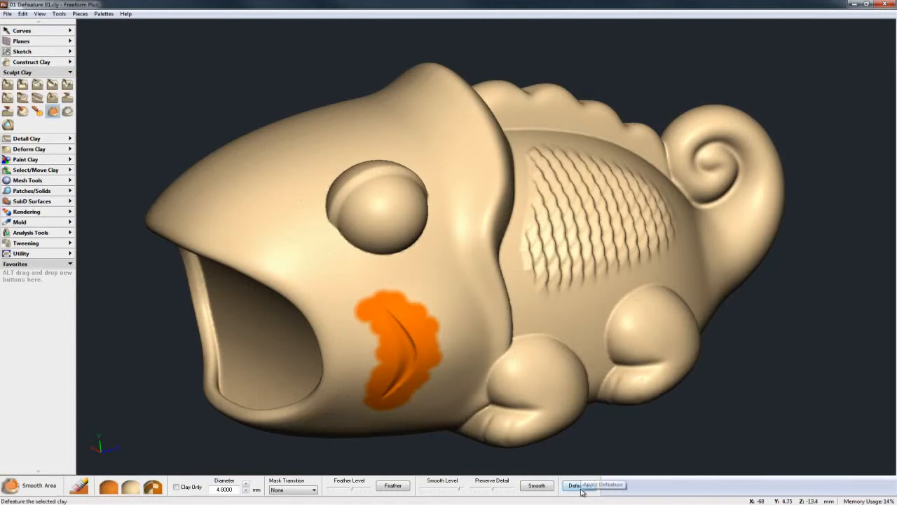
click(594, 485)
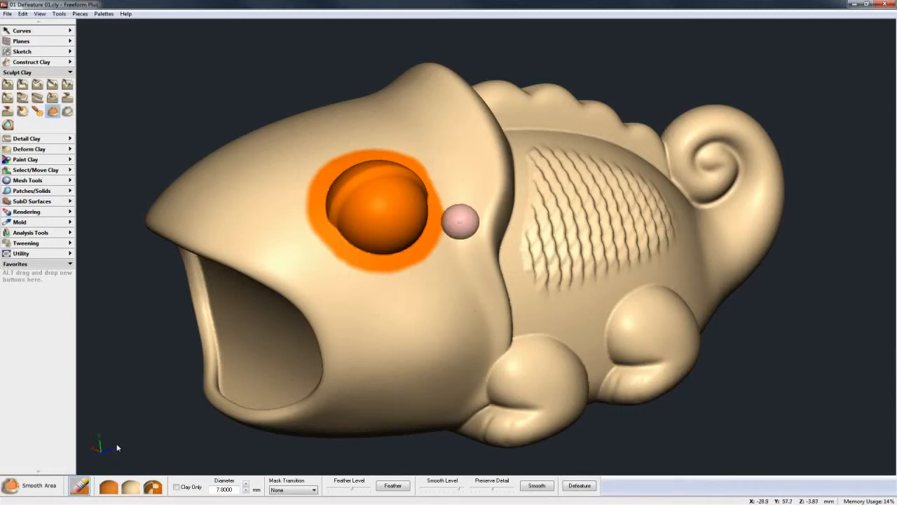
Defeature the marked eyeball so it blends smoothly into the head.
click(579, 485)
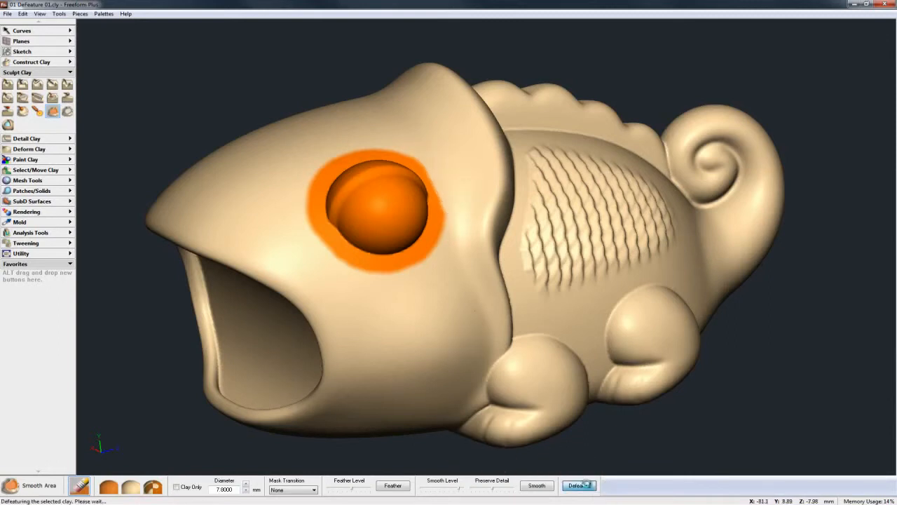
click(579, 485)
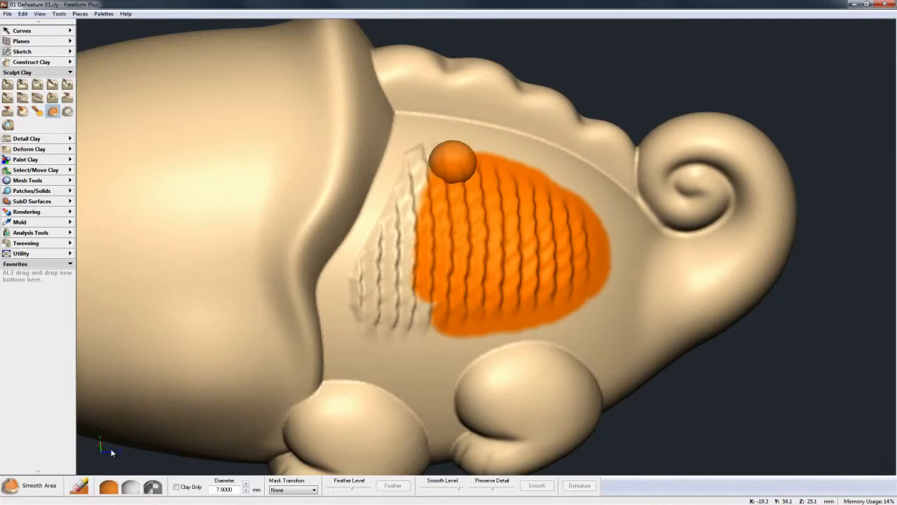
Mark the ribbed texture on the body flank and defeature it smooth.
drag(454, 161, 403, 202)
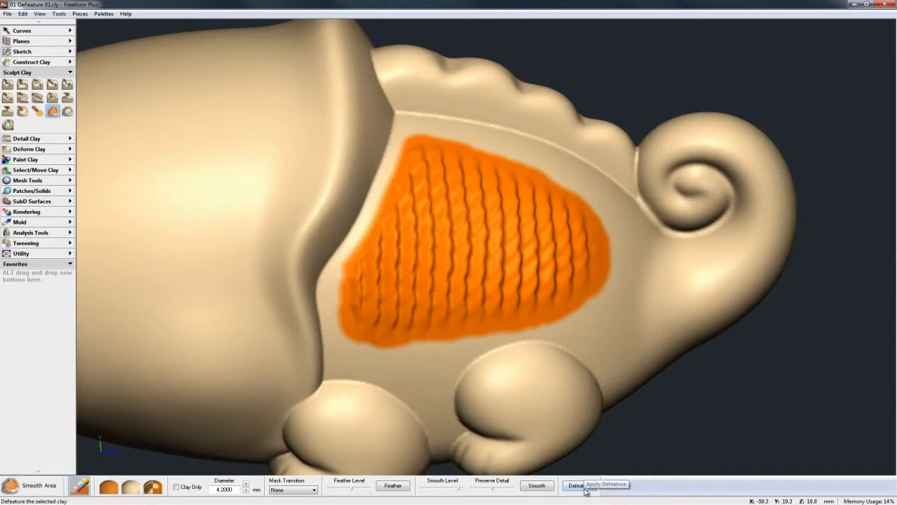
click(575, 485)
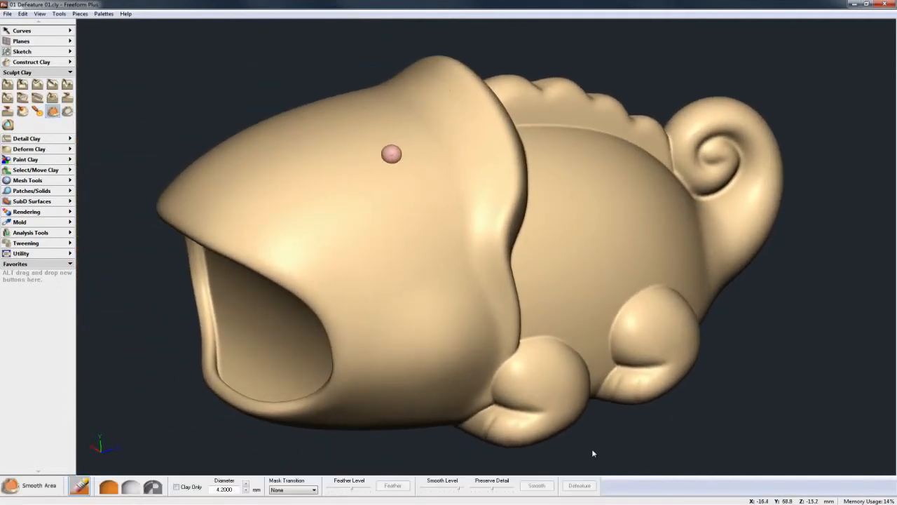
drag(391, 155, 629, 228)
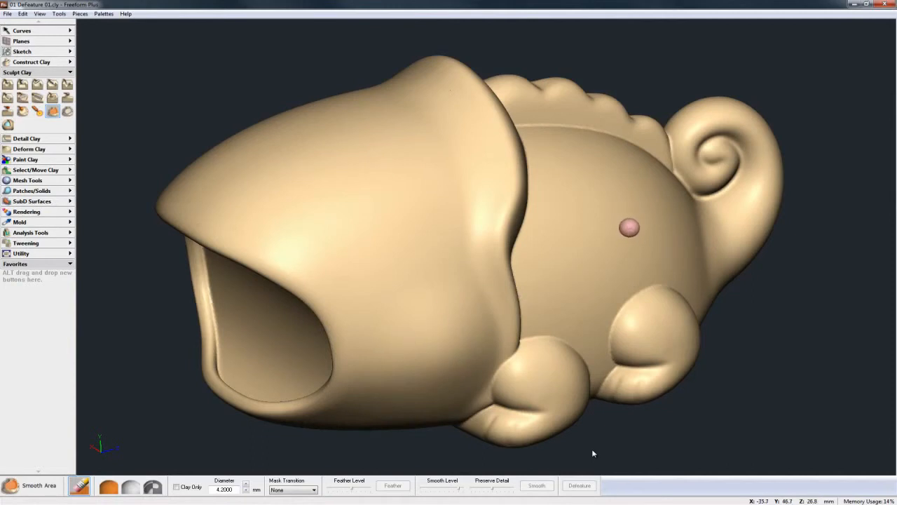